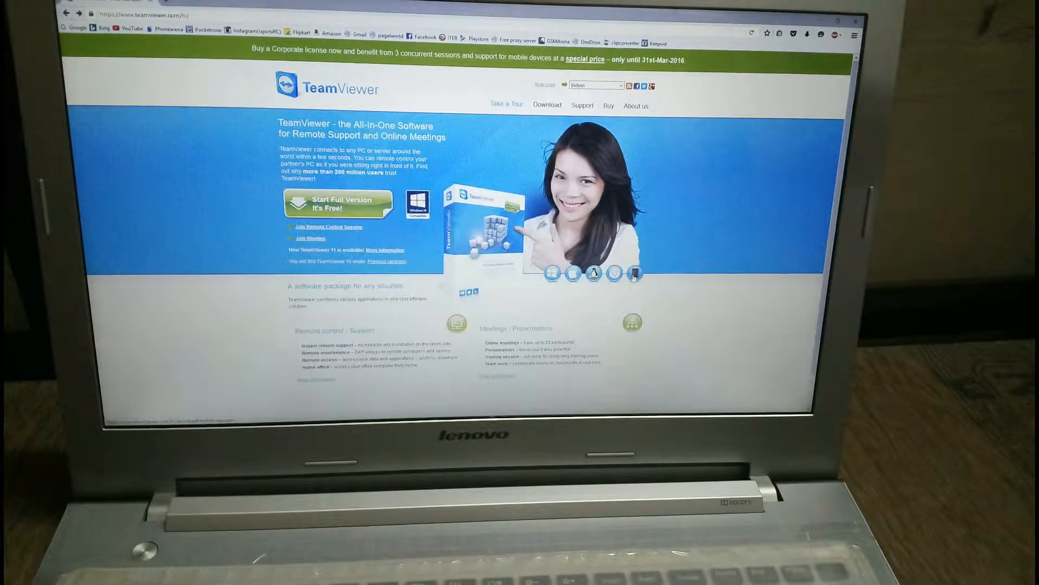
Open the TeamViewer download page listing the Android and iOS mobile apps.
right_click(633, 273)
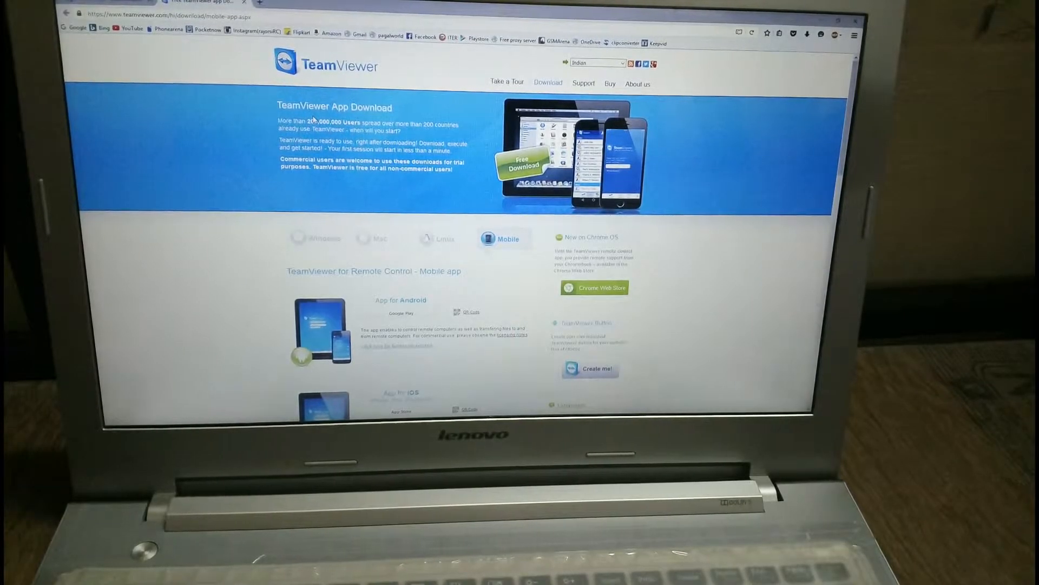
Scroll through the Android, iOS, Windows and BlackBerry mobile app downloads.
scroll("down", 3)
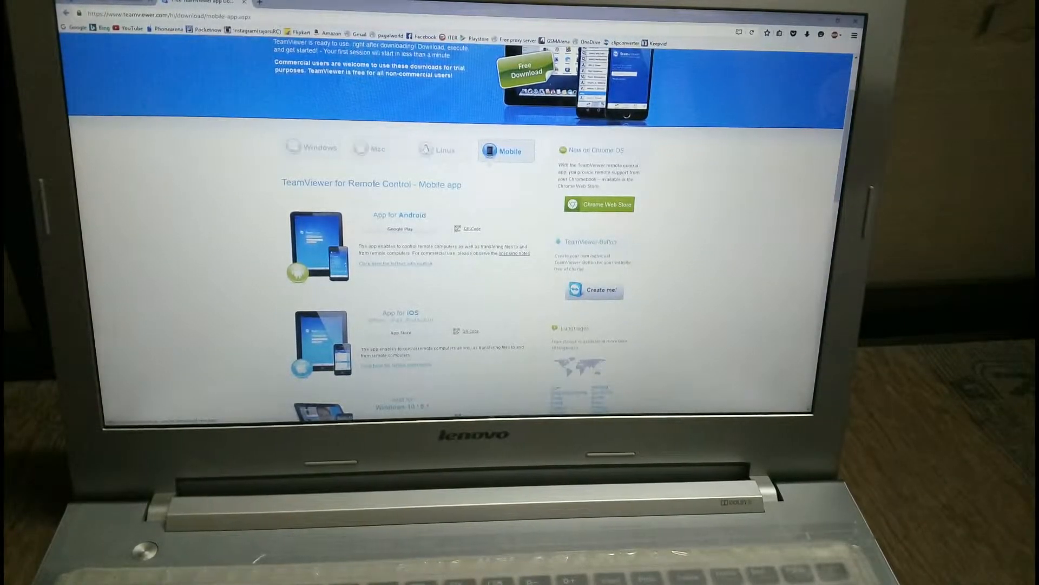
scroll("down", 3)
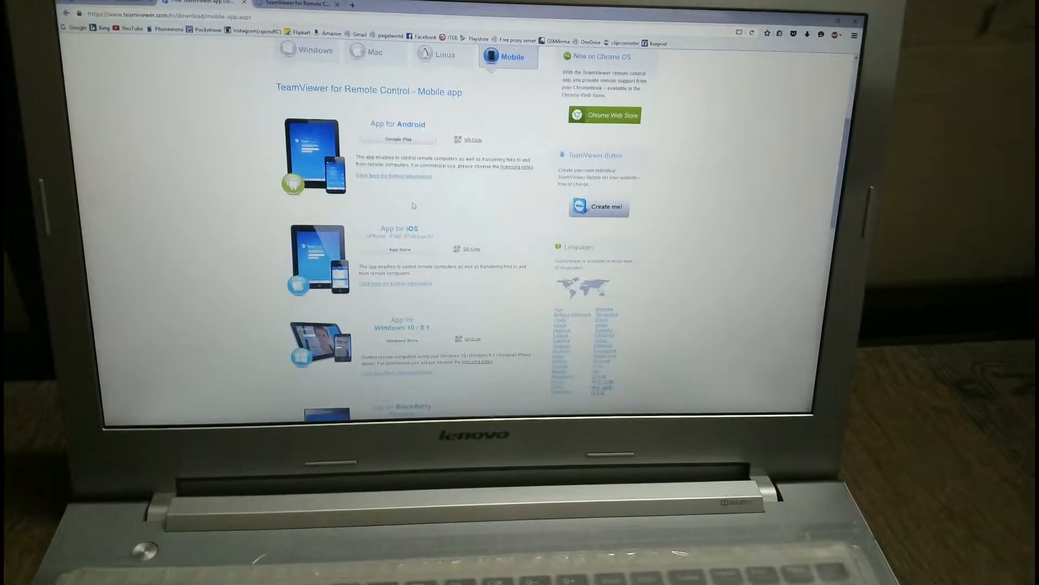
scroll("down", 3)
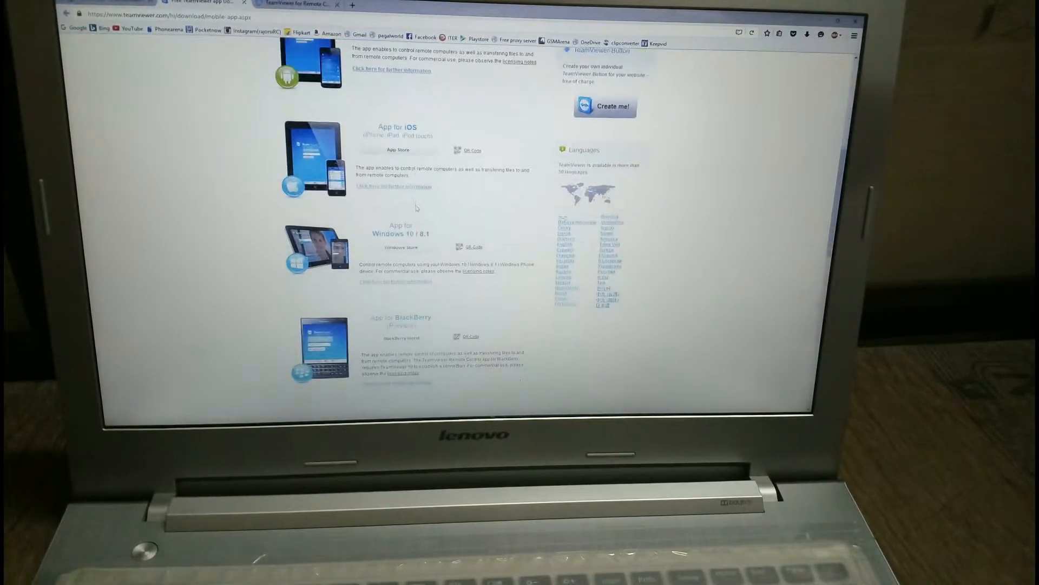
scroll("down", 3)
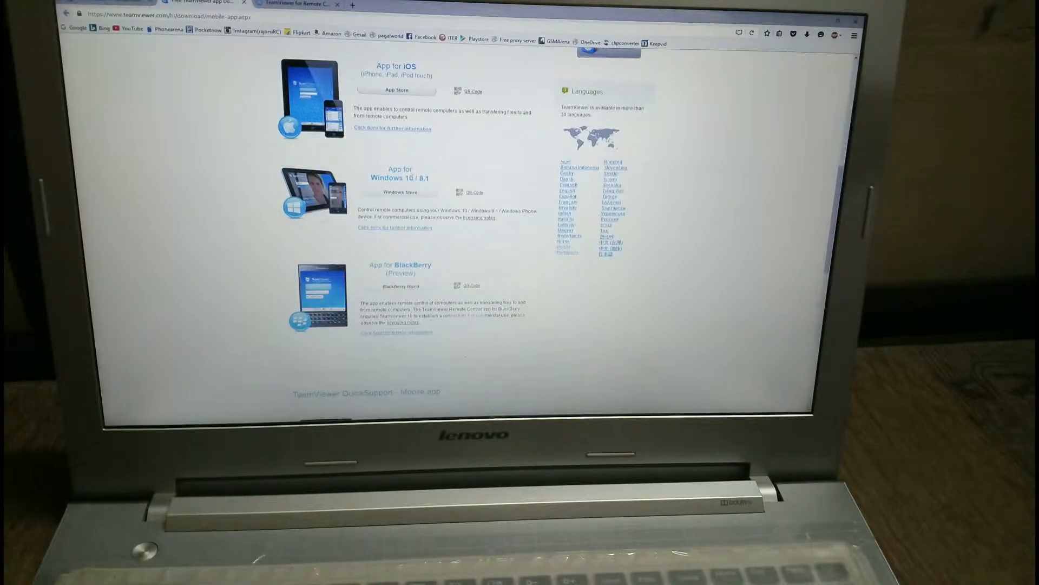
scroll("down", 3)
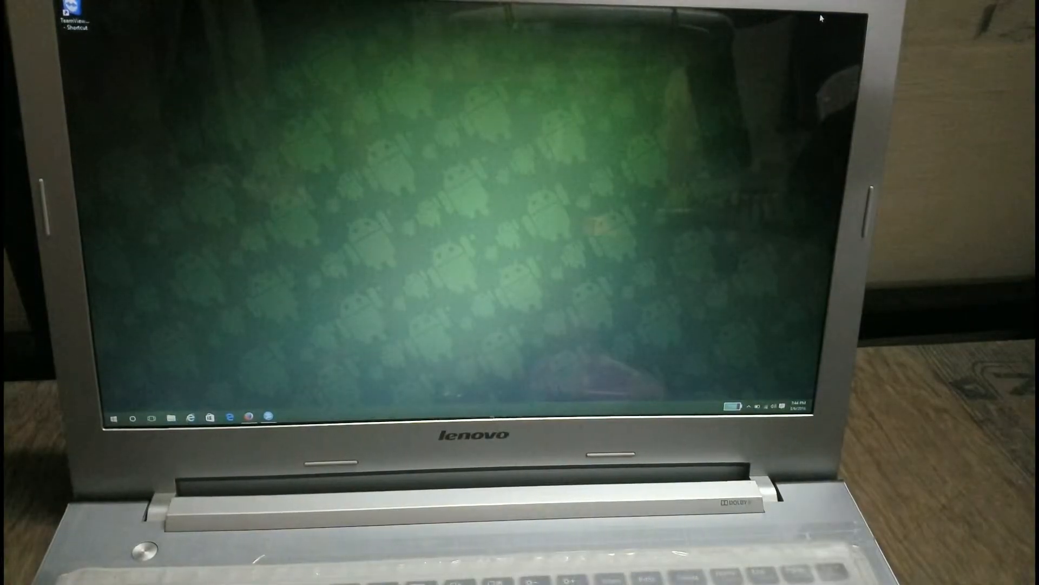
Launch TeamViewer from the desktop shortcut to show the laptop's ID and password.
double_click(72, 23)
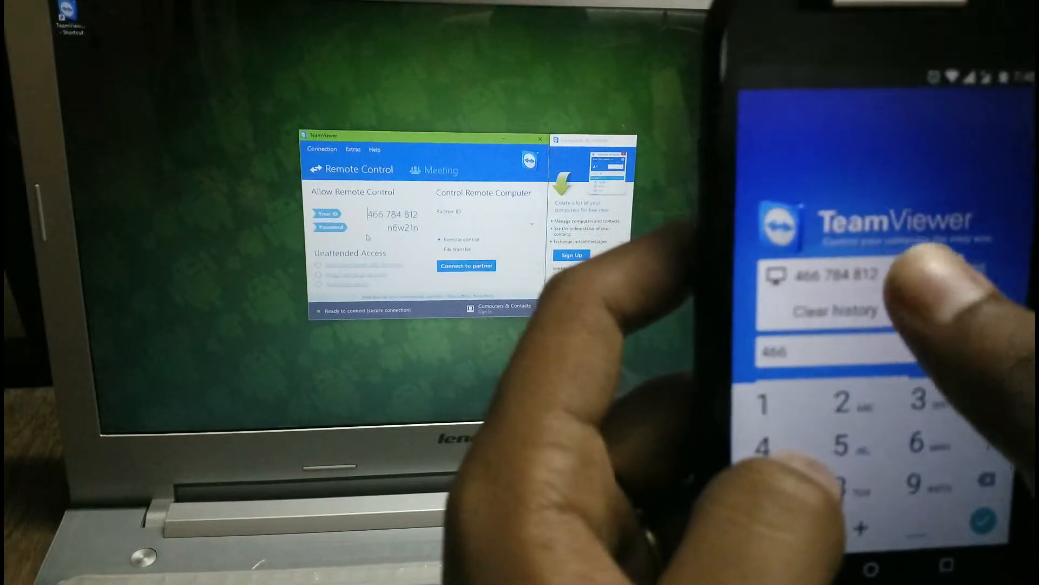
left_click(987, 521)
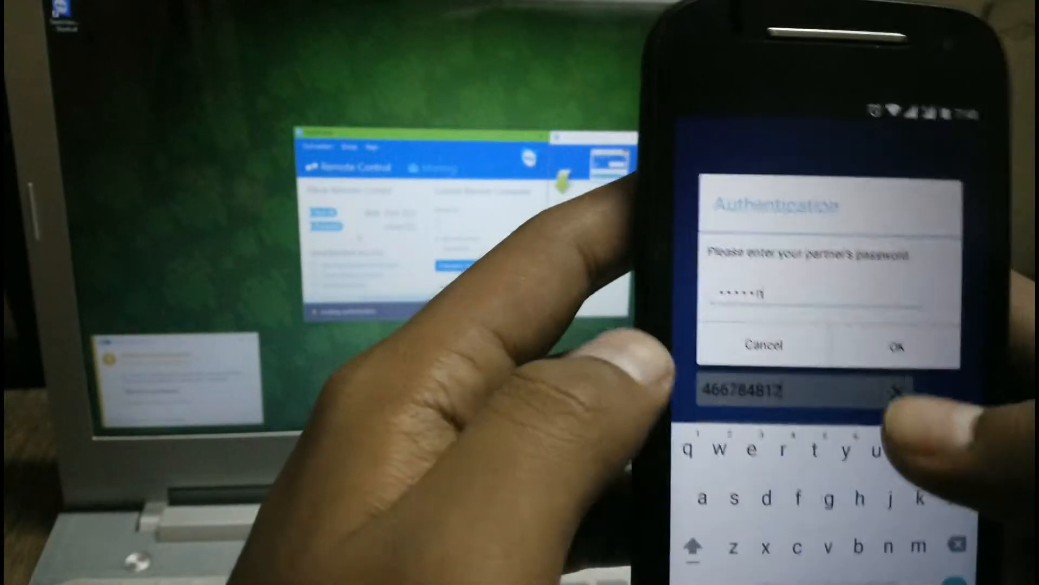
Confirm the partner password so the phone connects to the laptop.
left_click(897, 345)
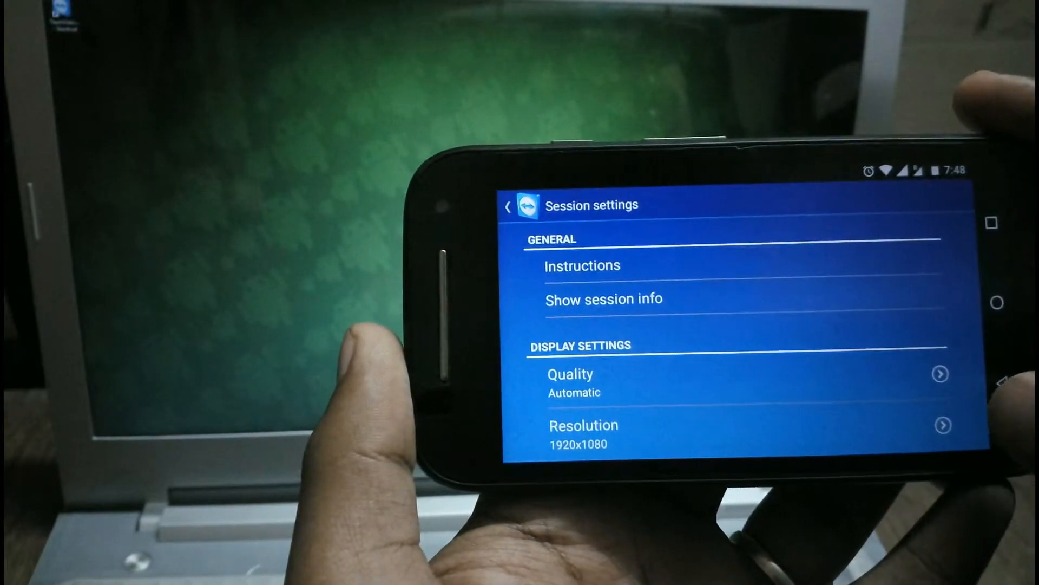
Return from Session settings to the live view of the laptop's desktop.
left_click(569, 373)
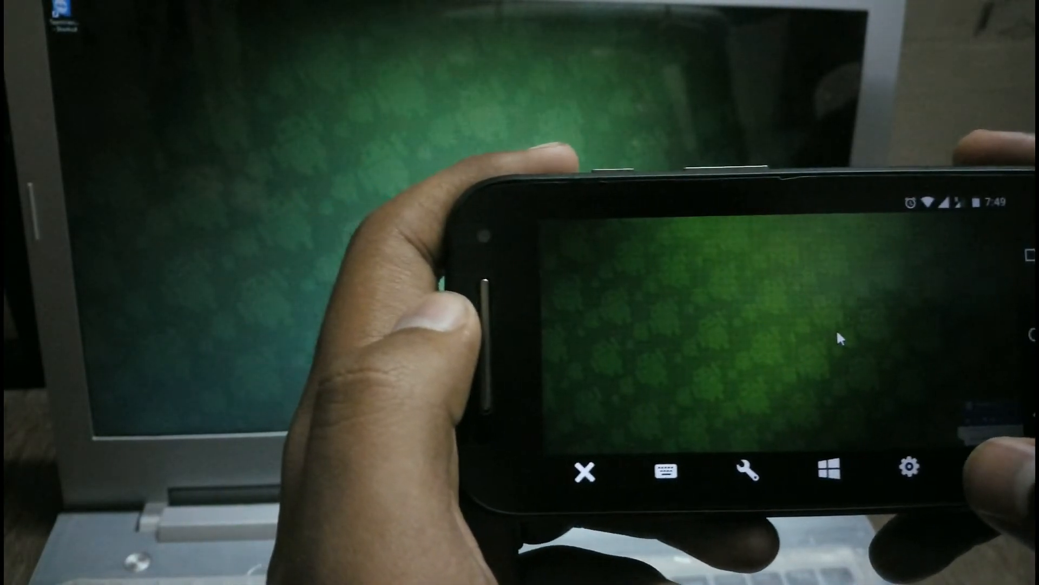
Close the remote connection, returning the phone to the connect screen.
left_click(910, 468)
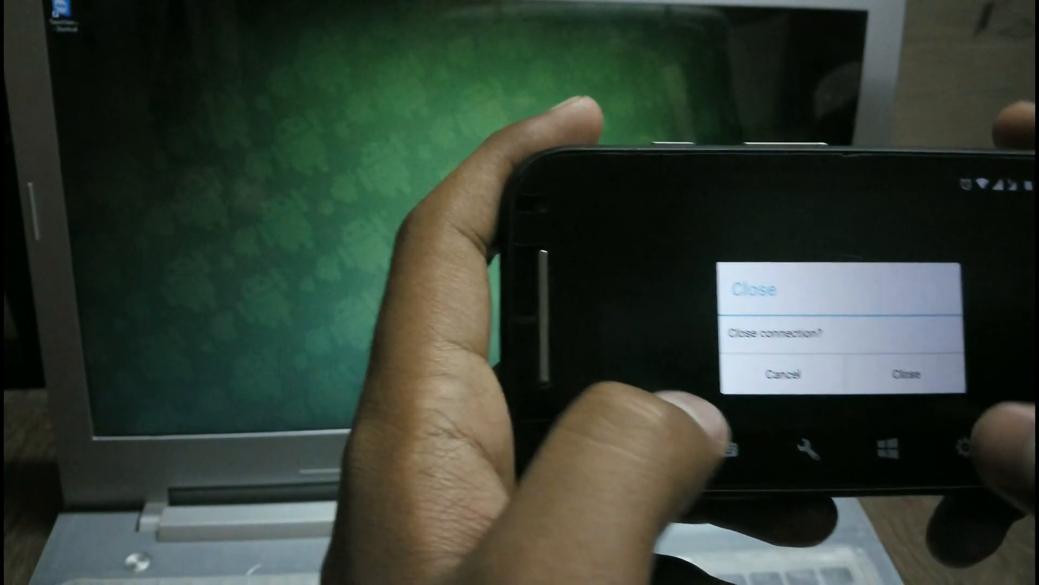
left_click(902, 371)
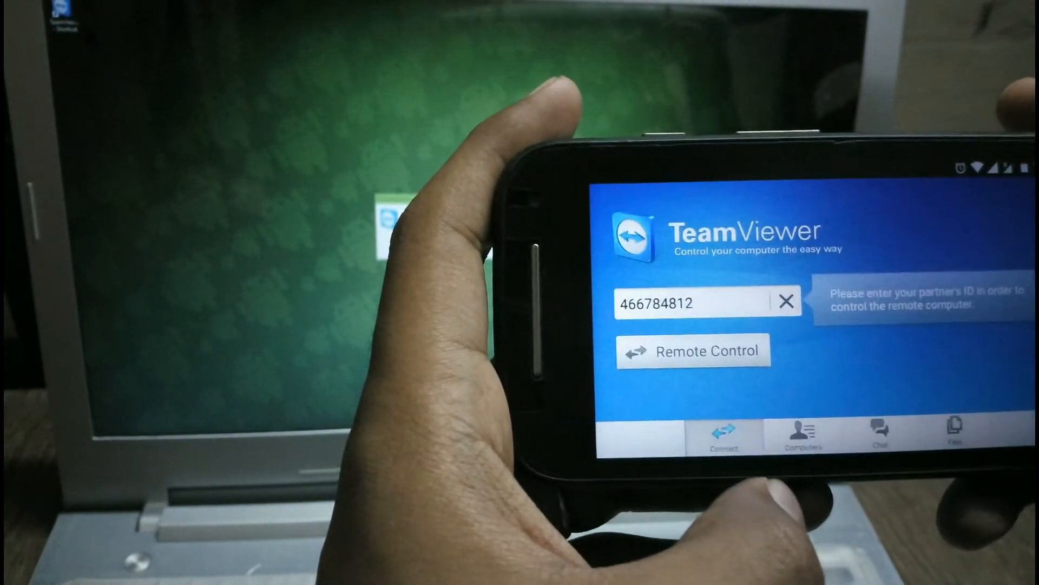